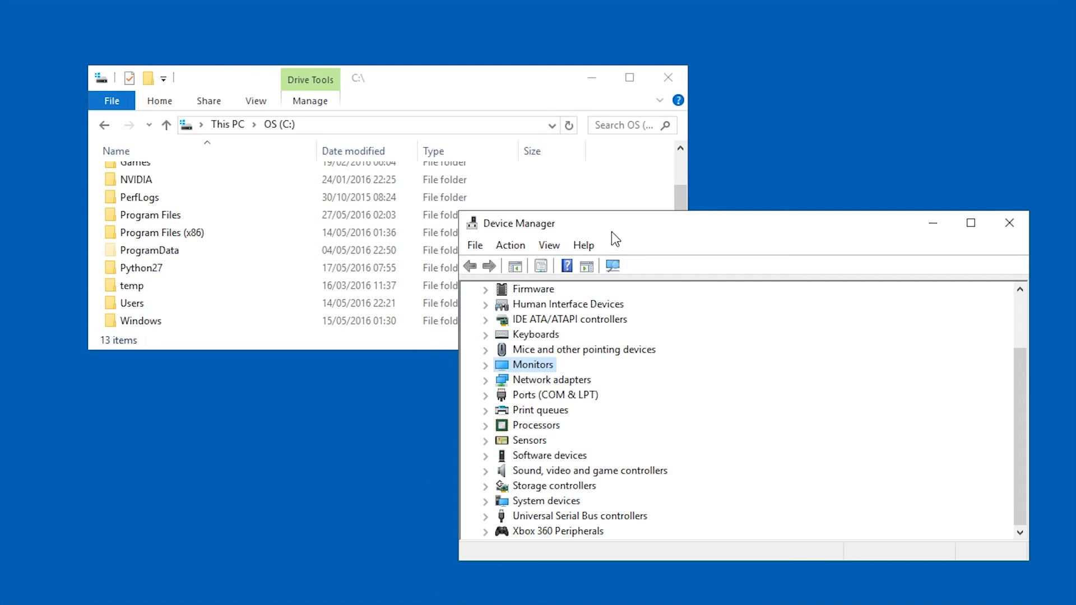
pyautogui.moveTo(531, 239)
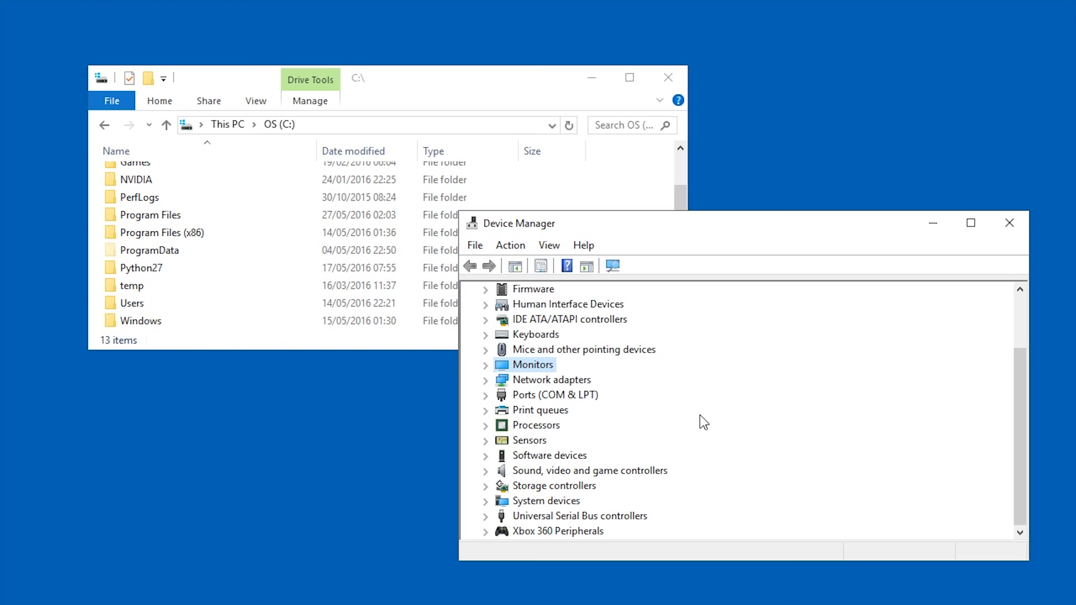
pyautogui.moveTo(723, 358)
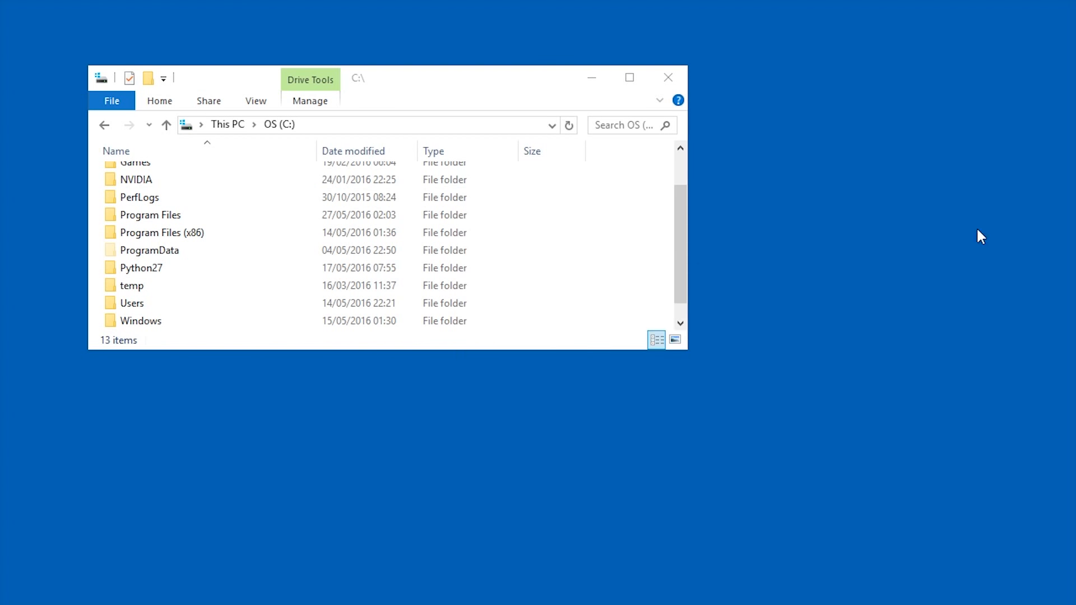
# Navigate into the Windows folder and then into System32.
pyautogui.click(140, 321)
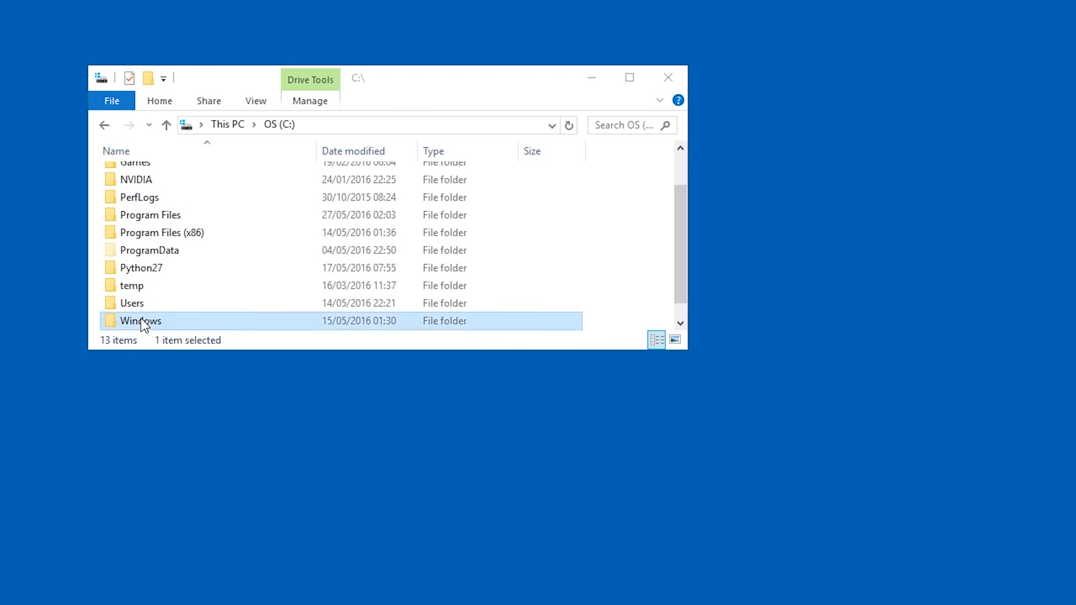
pyautogui.doubleClick(140, 320)
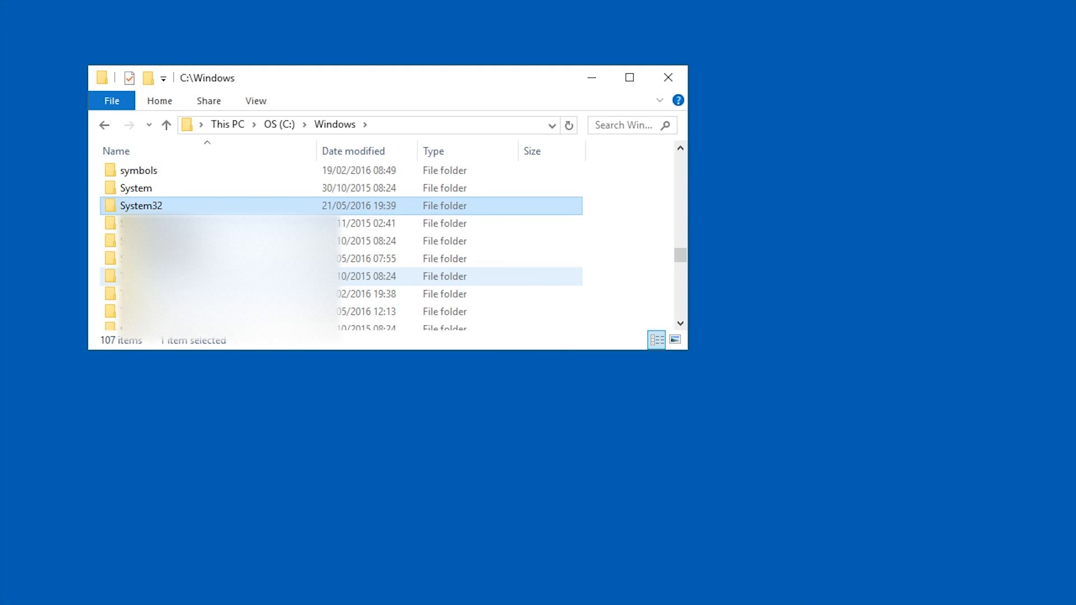
pyautogui.doubleClick(141, 205)
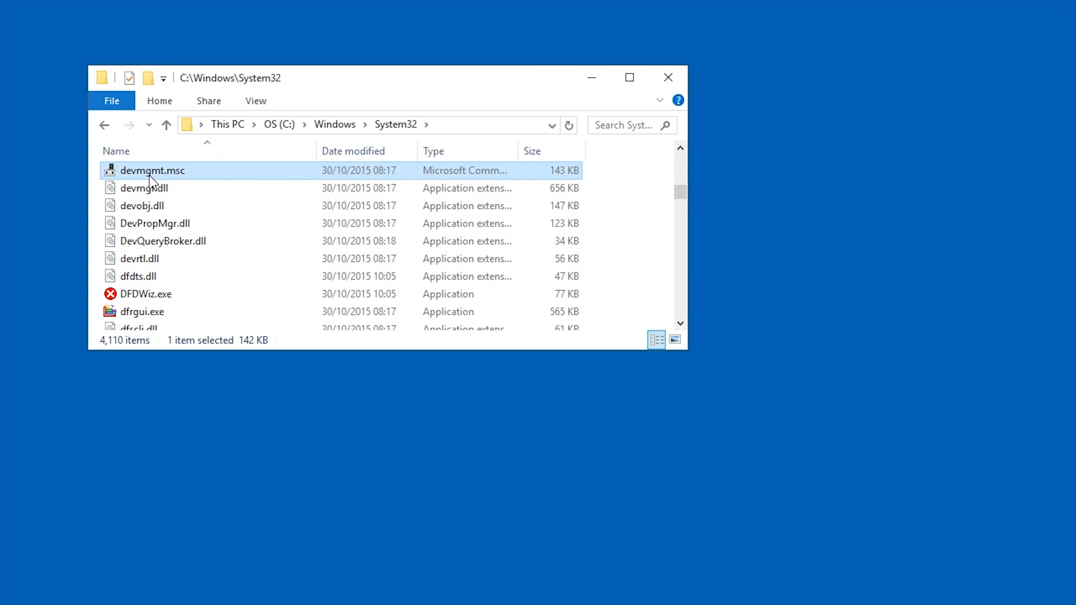
pyautogui.moveTo(181, 178)
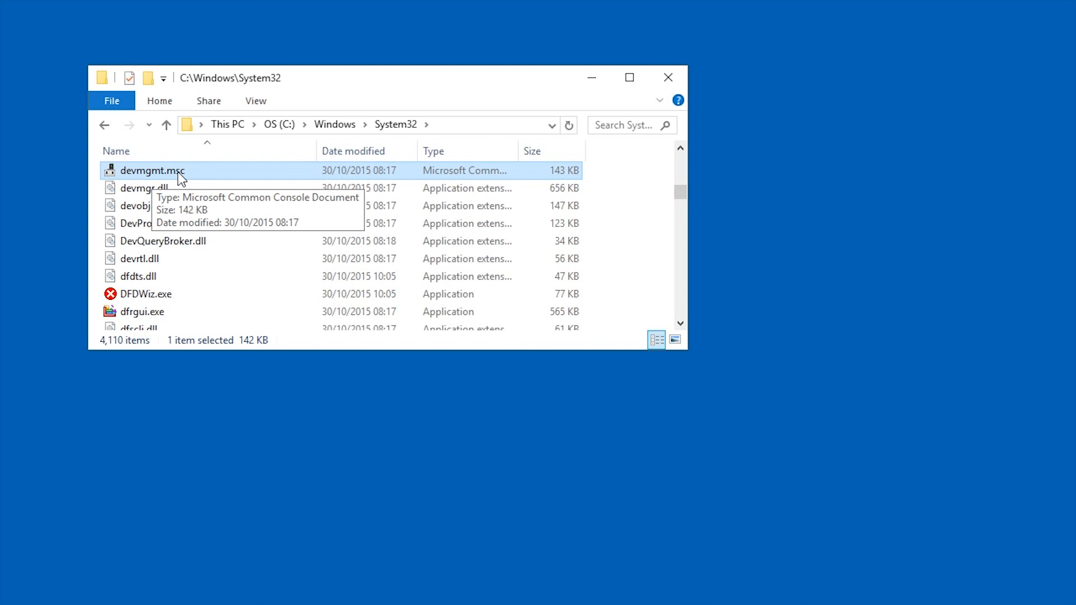
# Pin devmgmt.msc to Start and taskbar, then briefly launch and close Device Manager.
pyautogui.rightClick(153, 171)
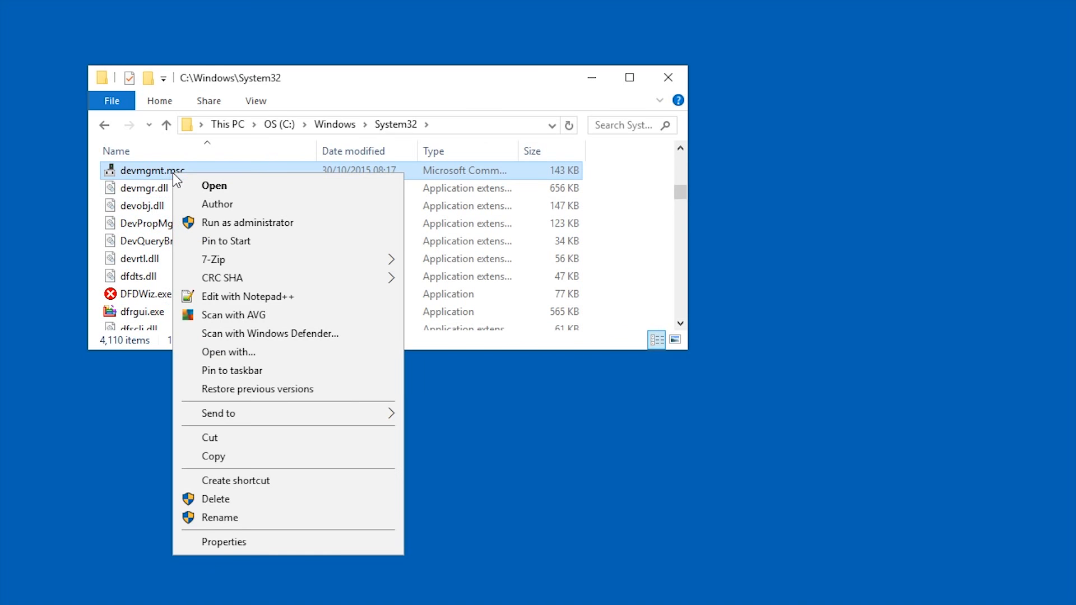
pyautogui.moveTo(287, 241)
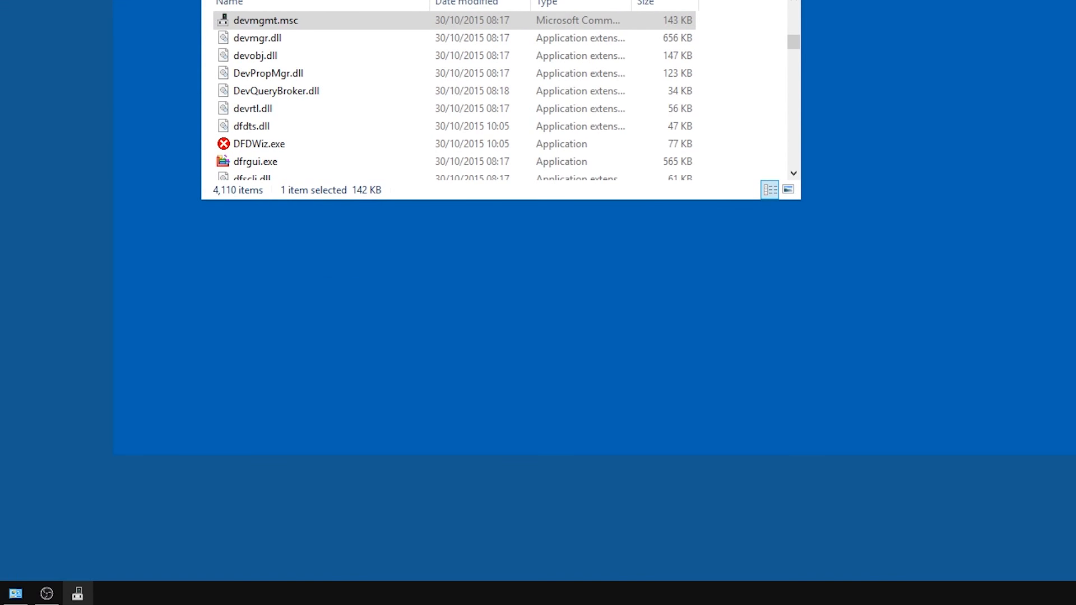
pyautogui.doubleClick(266, 20)
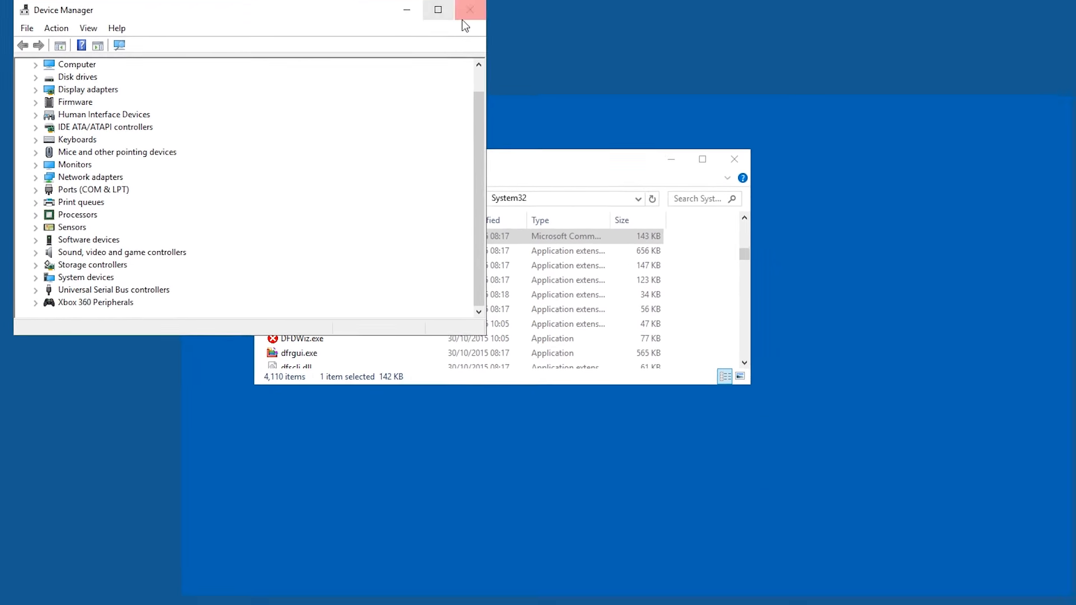
pyautogui.click(470, 10)
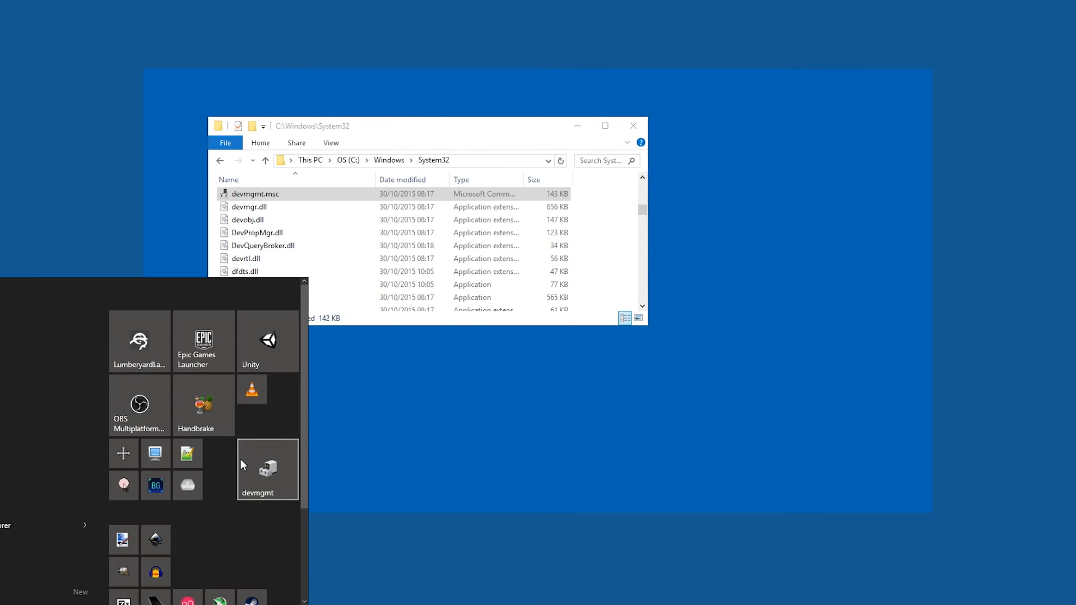
pyautogui.moveTo(267, 475)
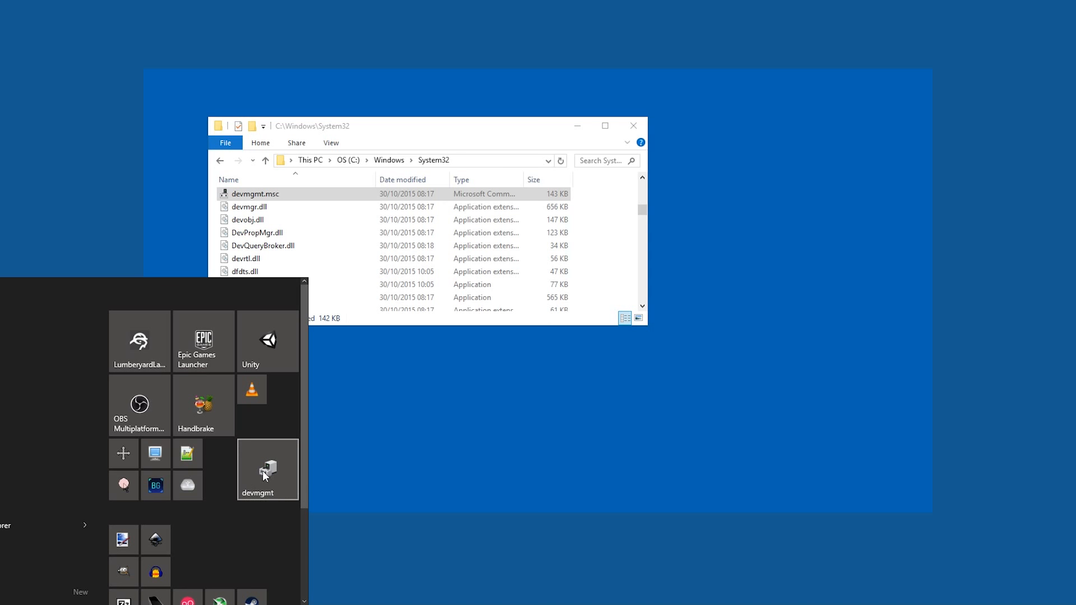
pyautogui.moveTo(265, 460)
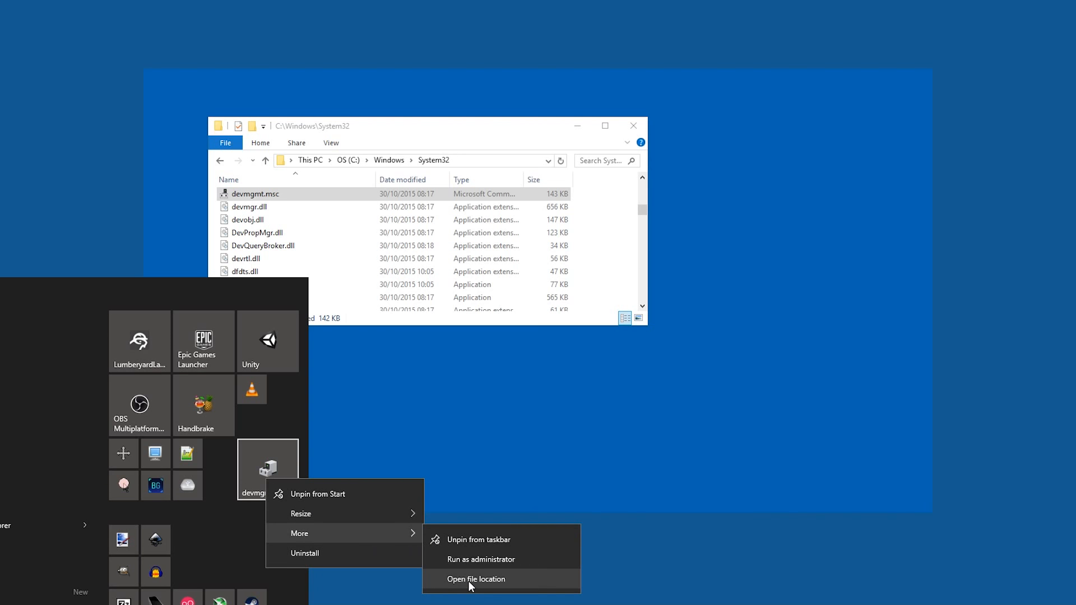
# Open the file location of the devmgmt Start tile's shortcut.
pyautogui.click(476, 578)
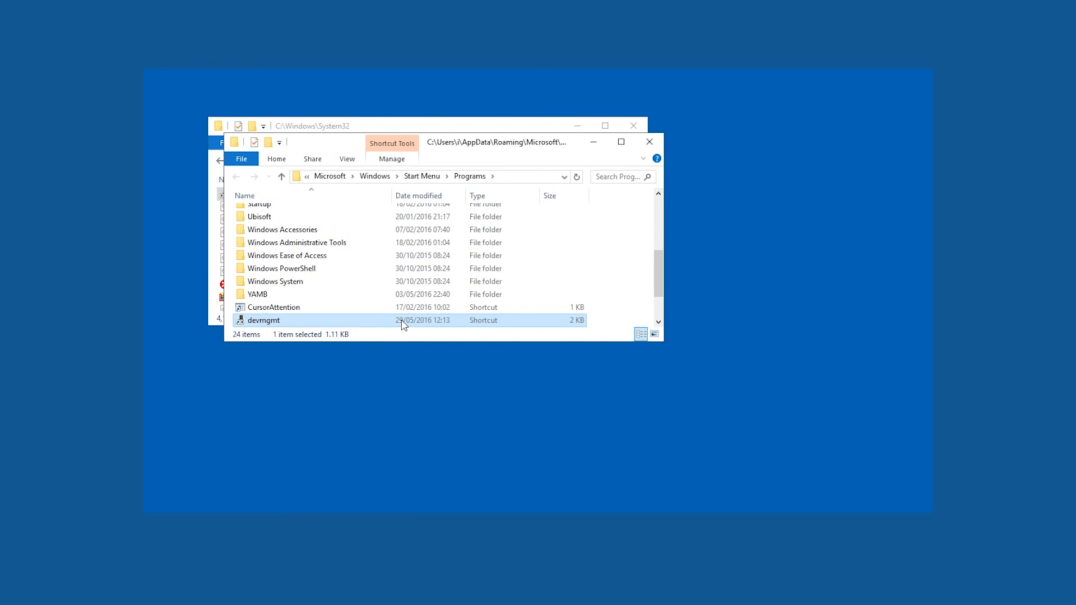
# Rename the devmgmt shortcut to 'Device Manager'.
pyautogui.scroll(-3)
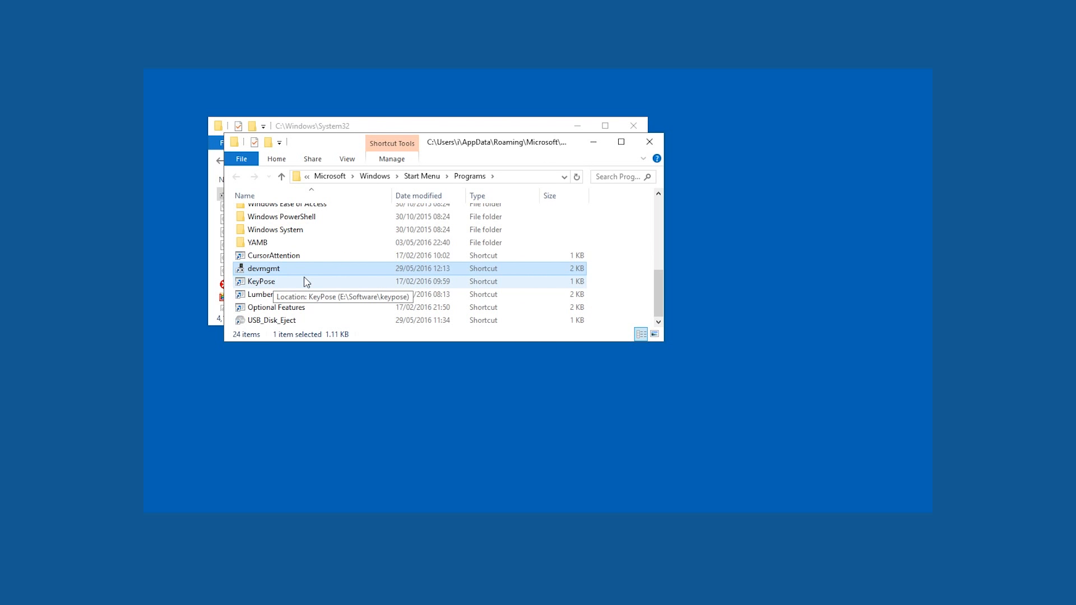
pyautogui.click(263, 268)
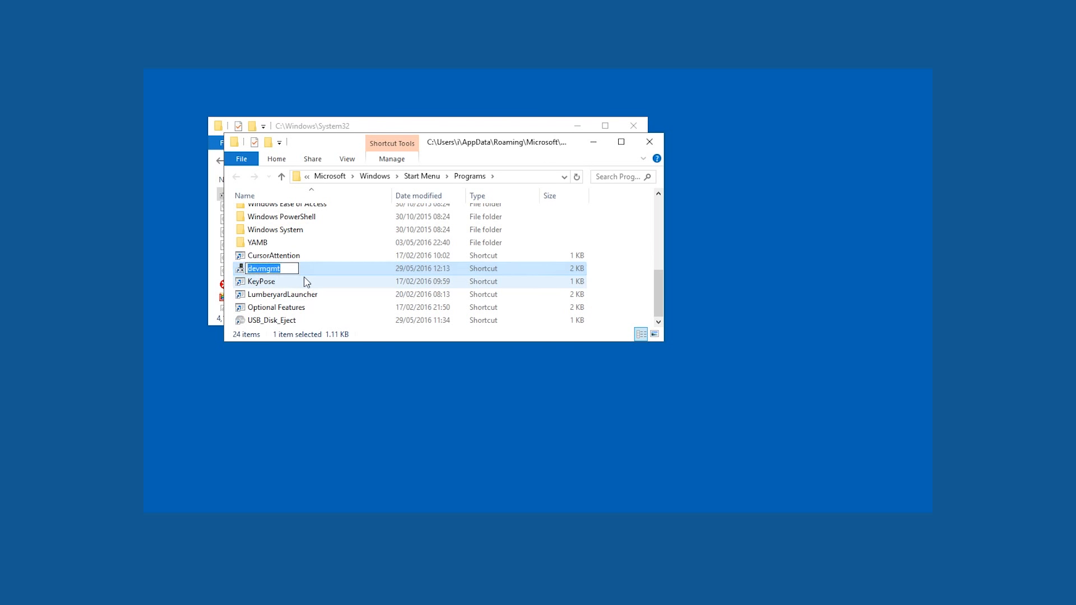
pyautogui.write('De')
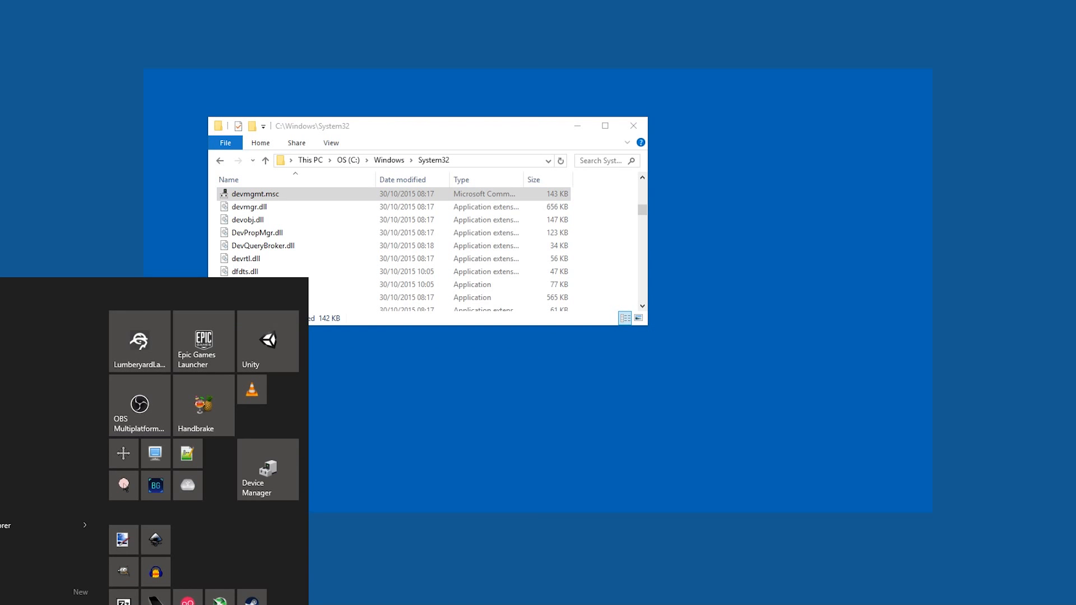
pyautogui.moveTo(252, 484)
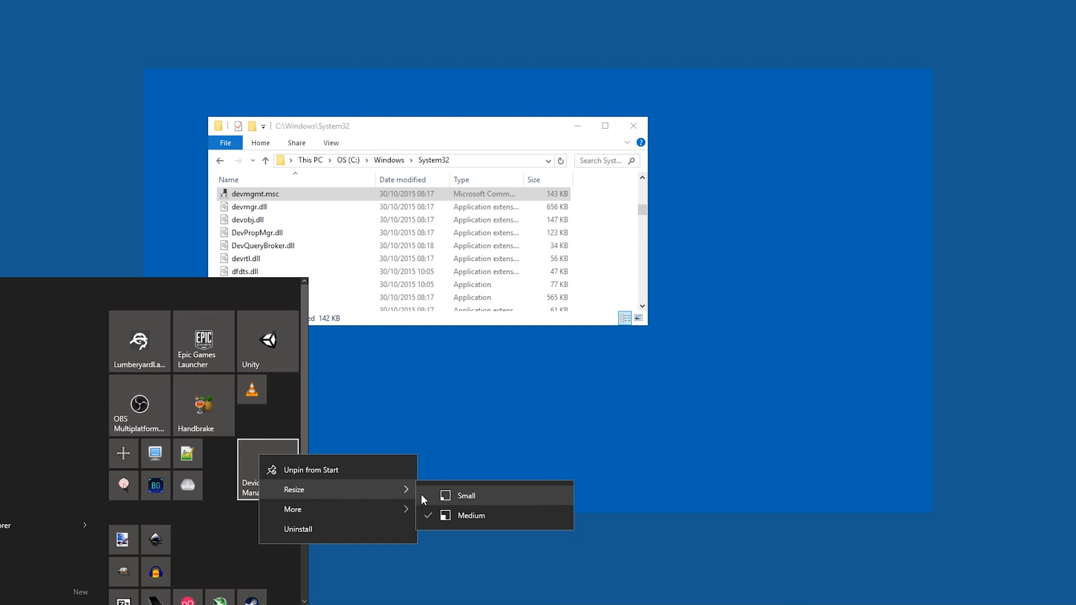
# Resize the Device Manager Start tile to Small.
pyautogui.click(465, 496)
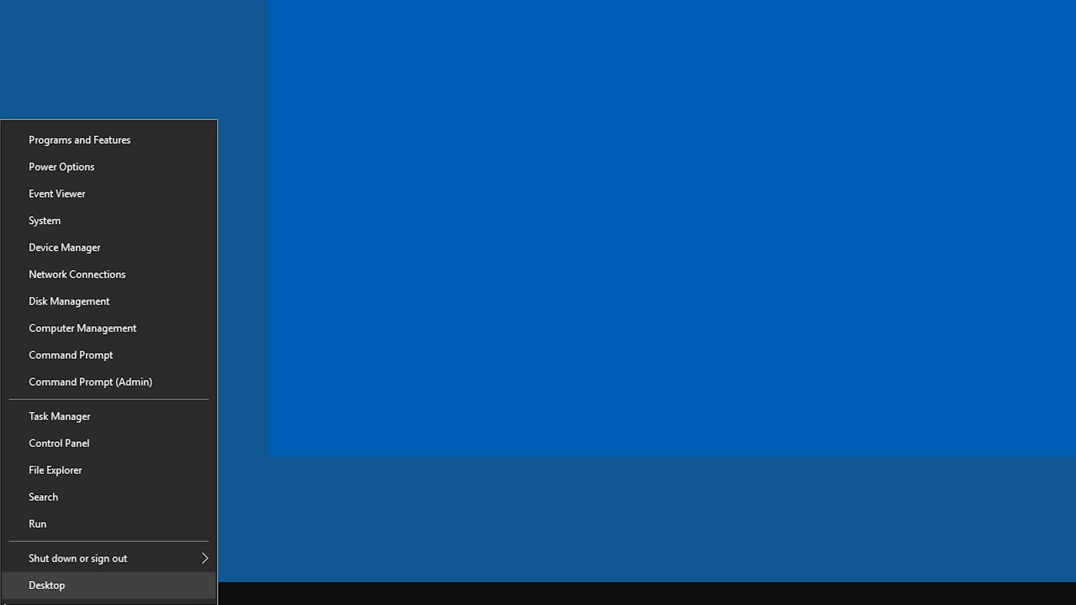
pyautogui.moveTo(65, 247)
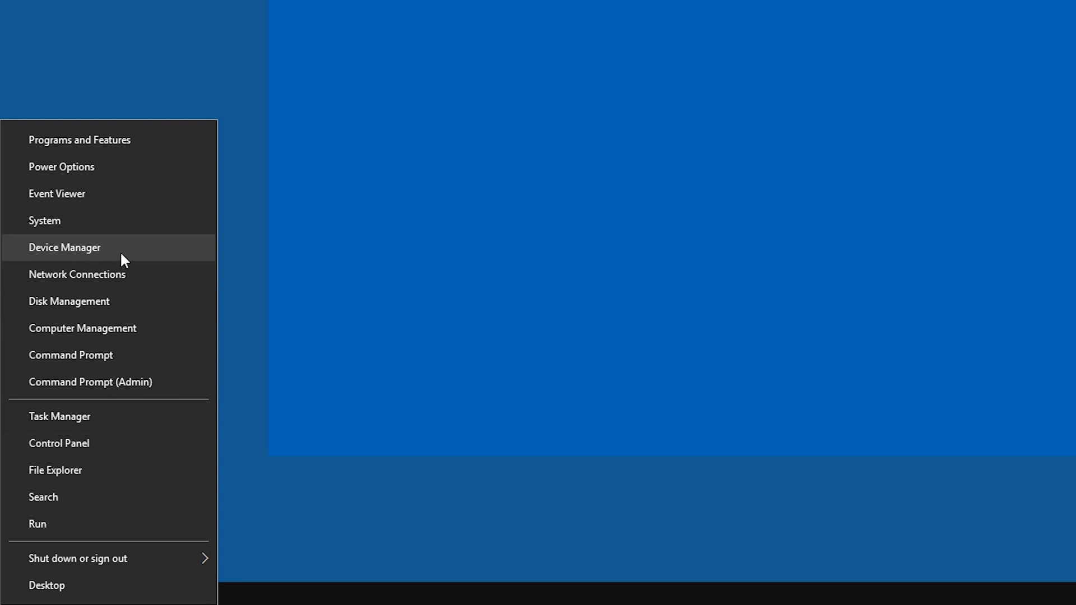
# Launch Device Manager from the Win+X admin shortcuts list.
pyautogui.click(65, 246)
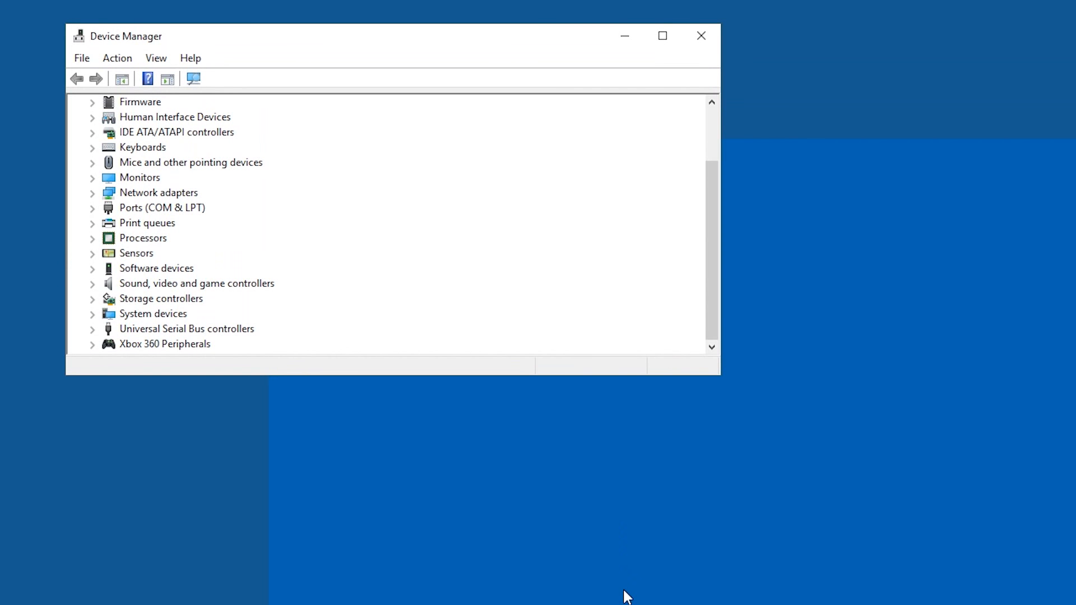